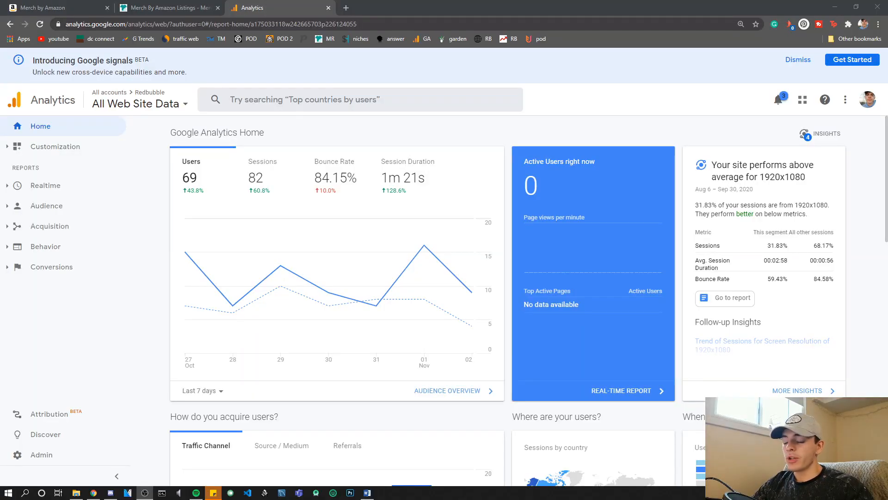
pyautogui.moveTo(48, 454)
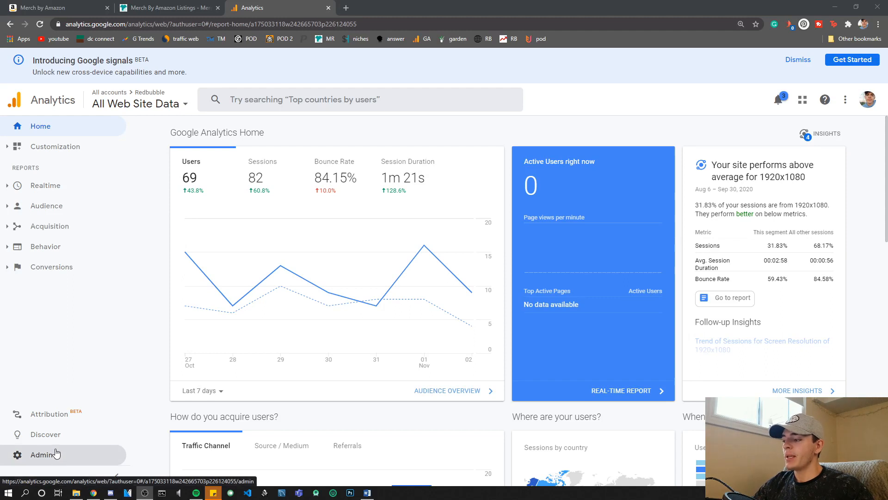
pyautogui.moveTo(44, 459)
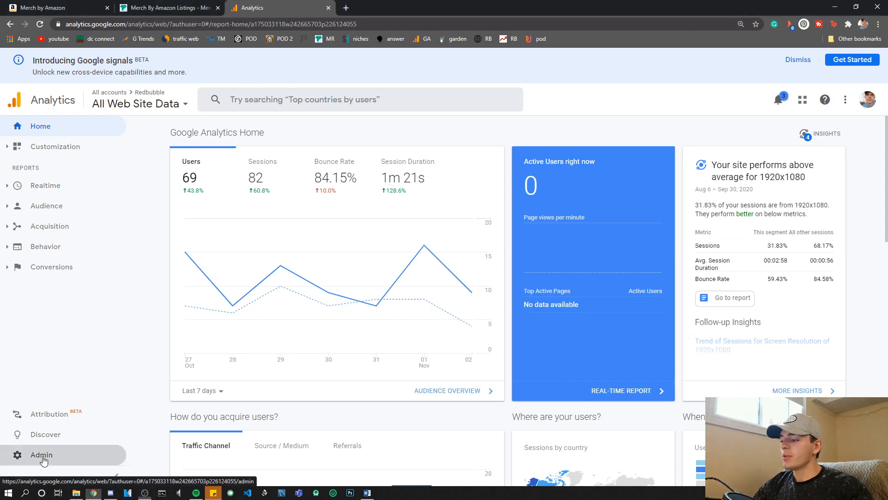
# Enter the Admin area for the Redbubble account, showing account, property and view settings
pyautogui.click(42, 455)
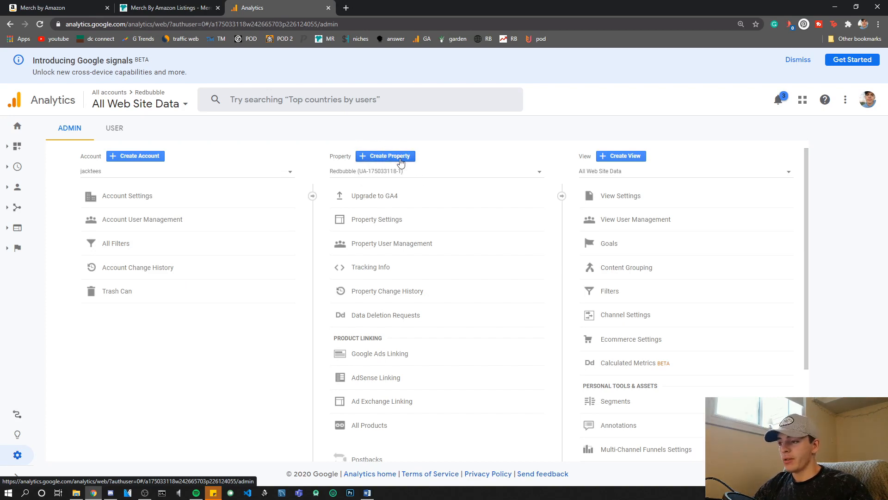
# Start a new property and name it "Example Property" with US time zone and dollar currency
pyautogui.click(385, 156)
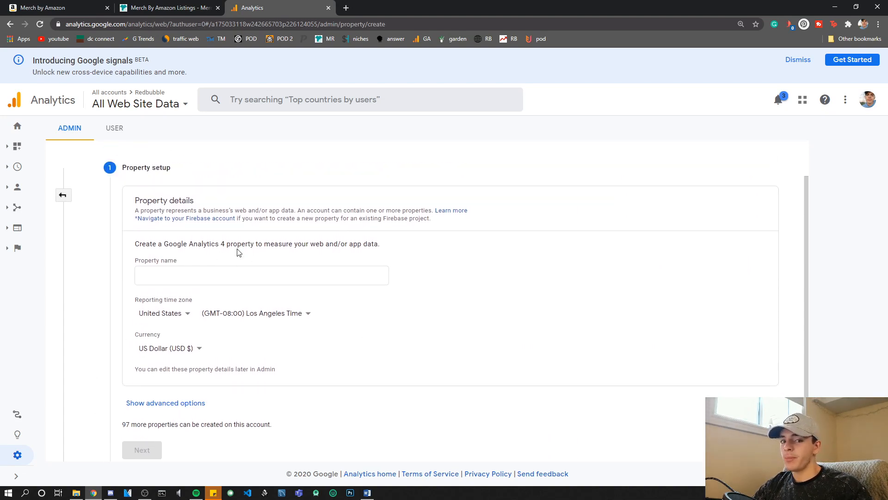
pyautogui.click(261, 275)
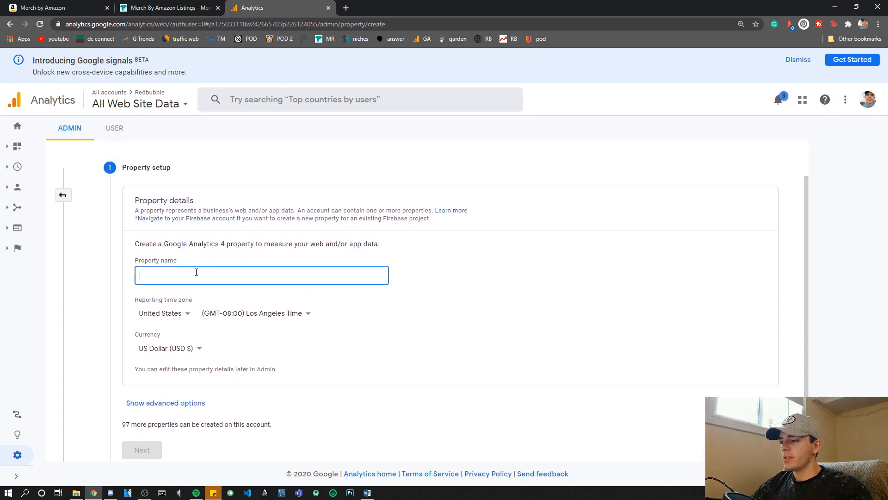
pyautogui.write('dwd')
pyautogui.write('Example Property')
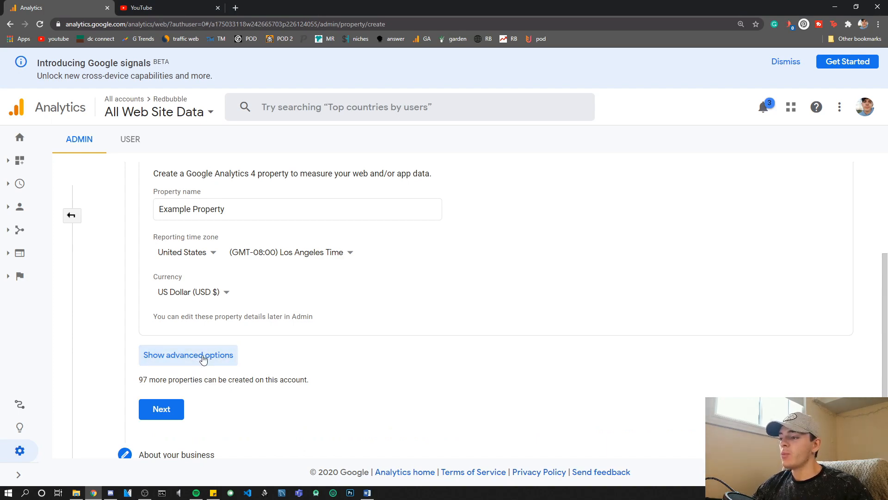
pyautogui.click(188, 355)
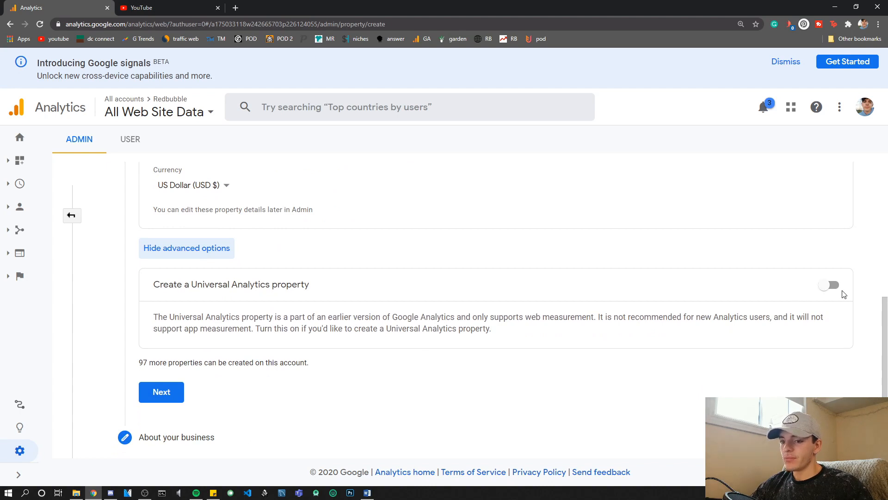
pyautogui.click(828, 285)
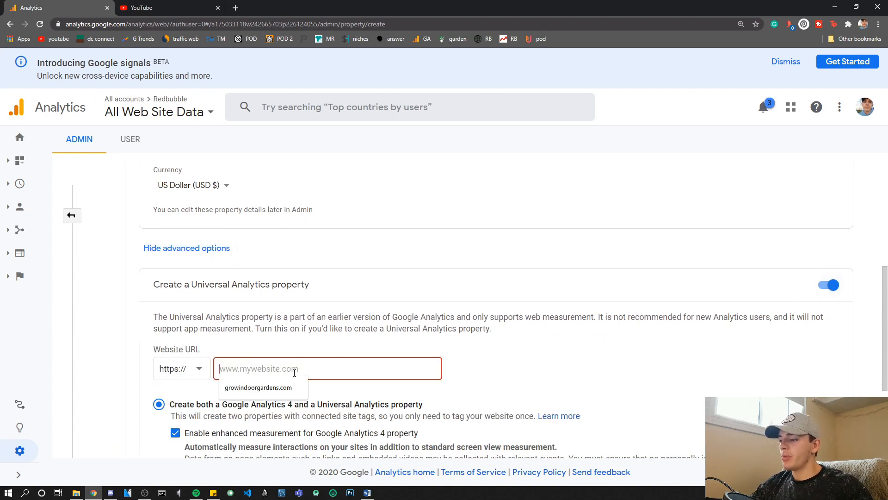
pyautogui.write('https://www.youtube.com/')
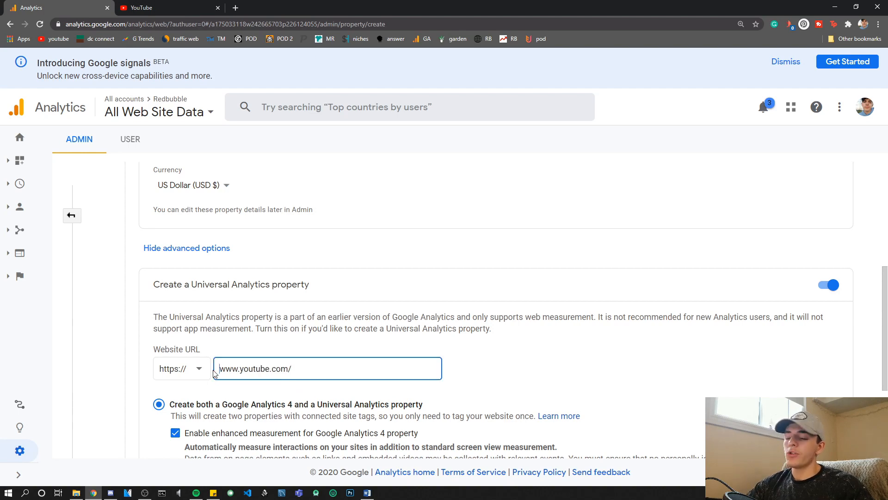
pyautogui.scroll(-3)
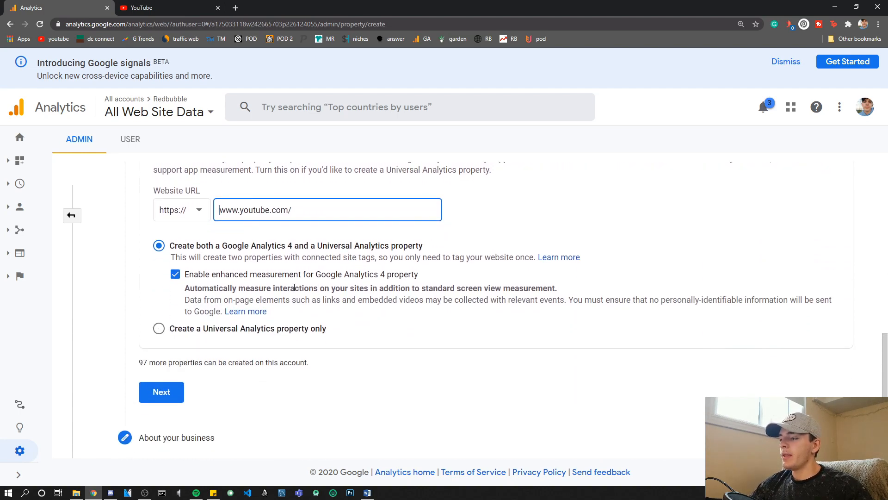
pyautogui.moveTo(194, 252)
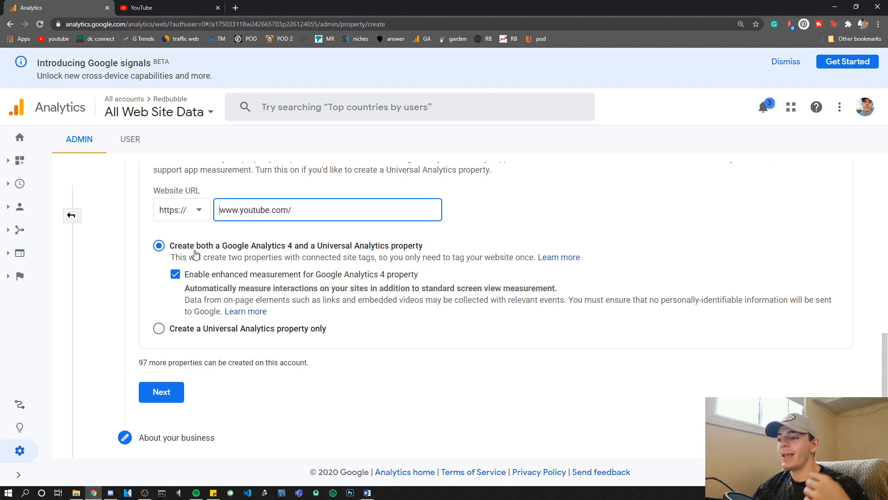
pyautogui.moveTo(166, 321)
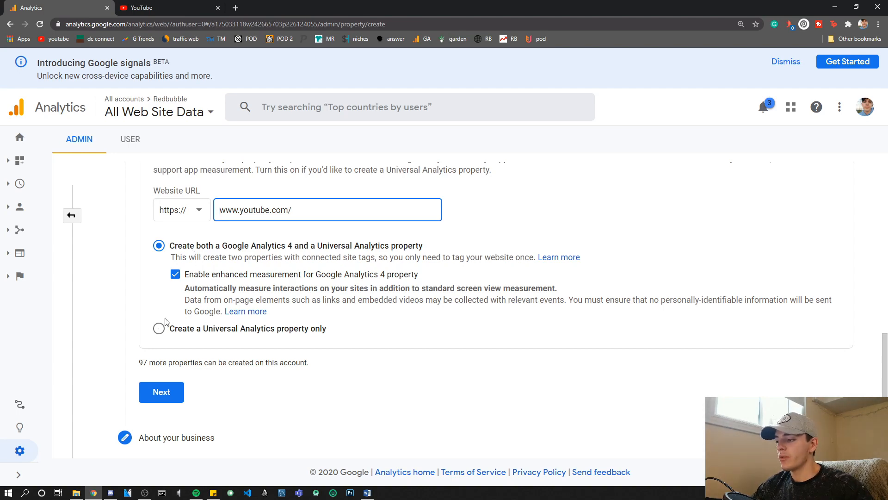
pyautogui.click(159, 329)
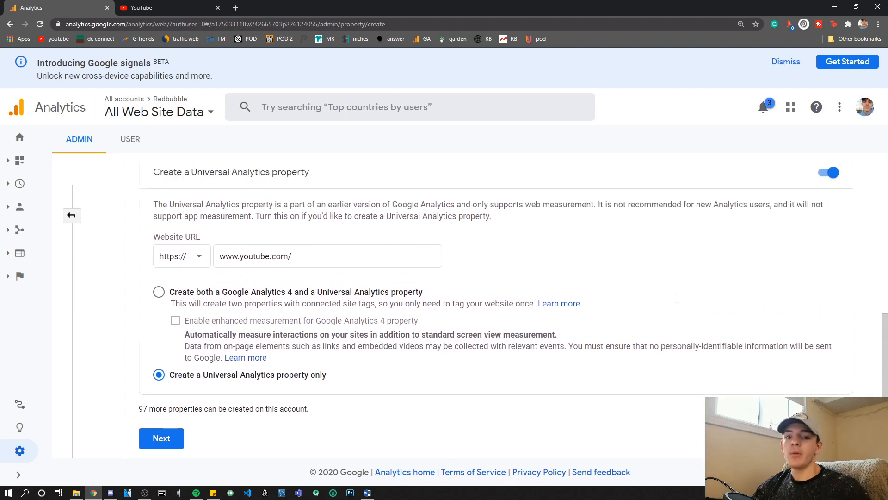
pyautogui.moveTo(634, 412)
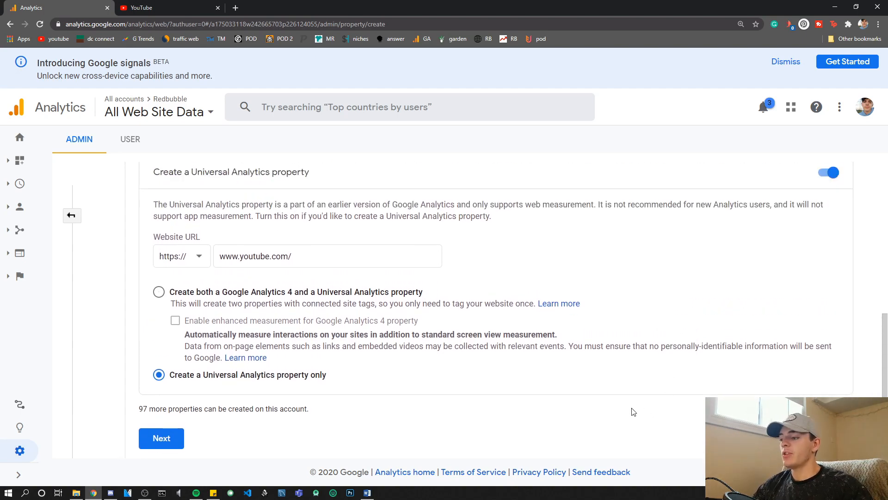
pyautogui.moveTo(161, 439)
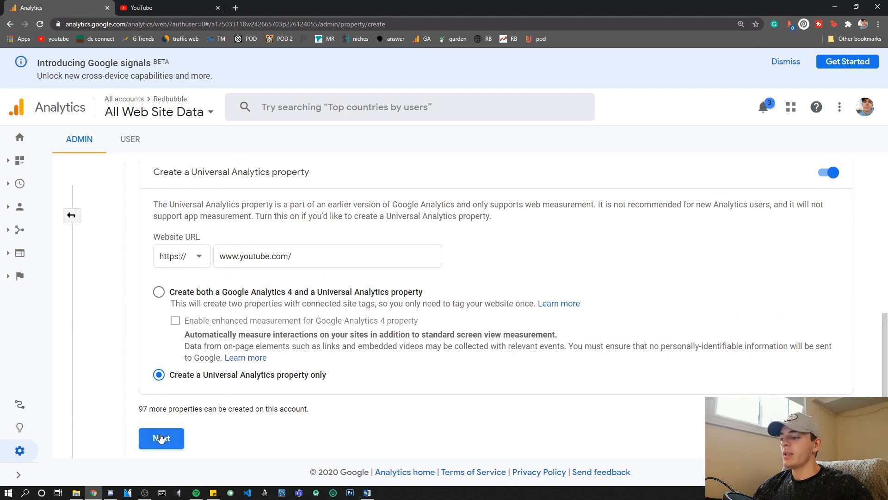
# Set industry Other, small size, engagement and site-optimization goals, and create the property
pyautogui.click(161, 438)
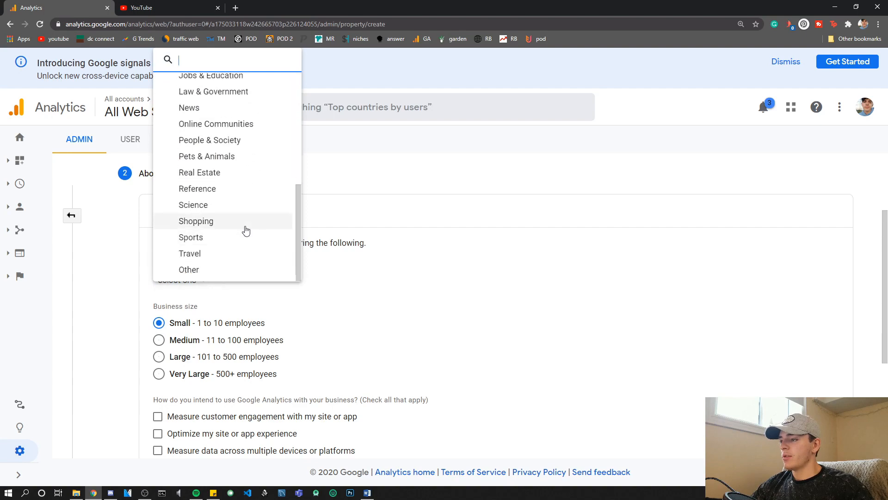
pyautogui.click(189, 269)
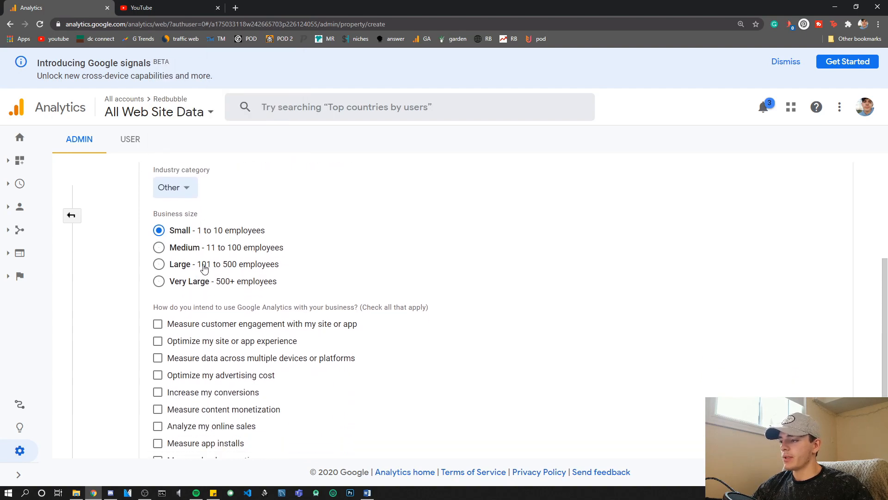
pyautogui.scroll(-3)
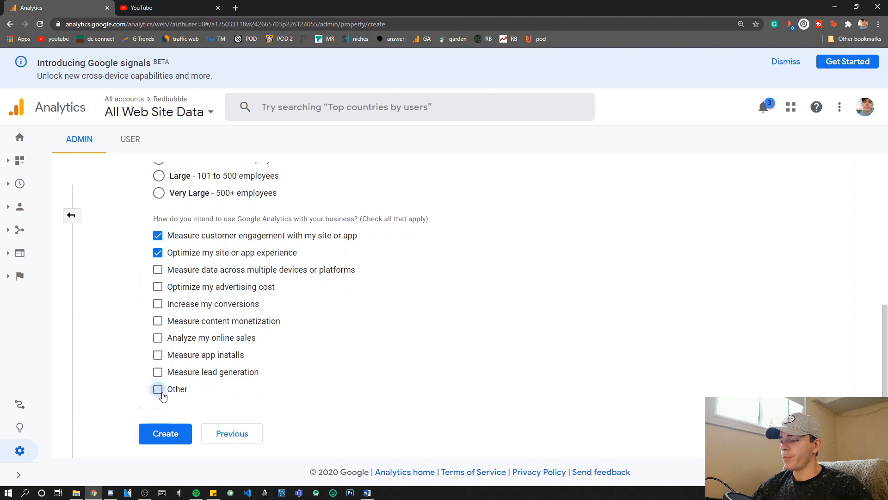
pyautogui.moveTo(187, 357)
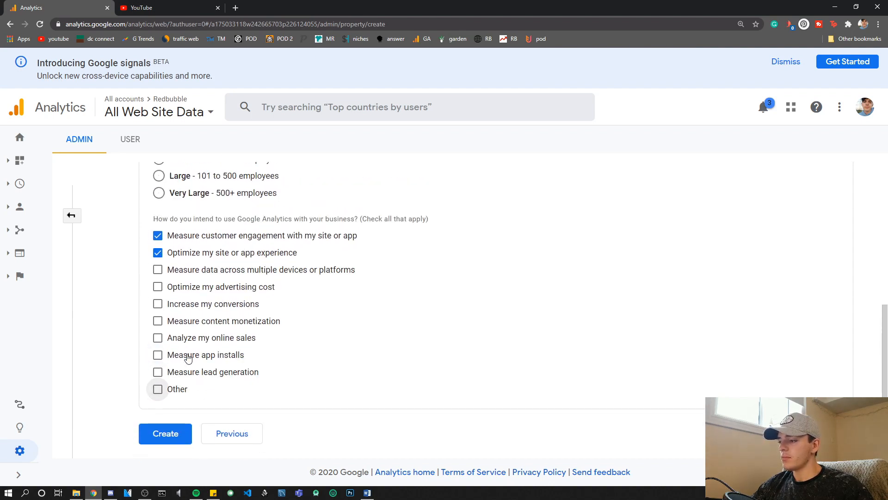
pyautogui.click(164, 433)
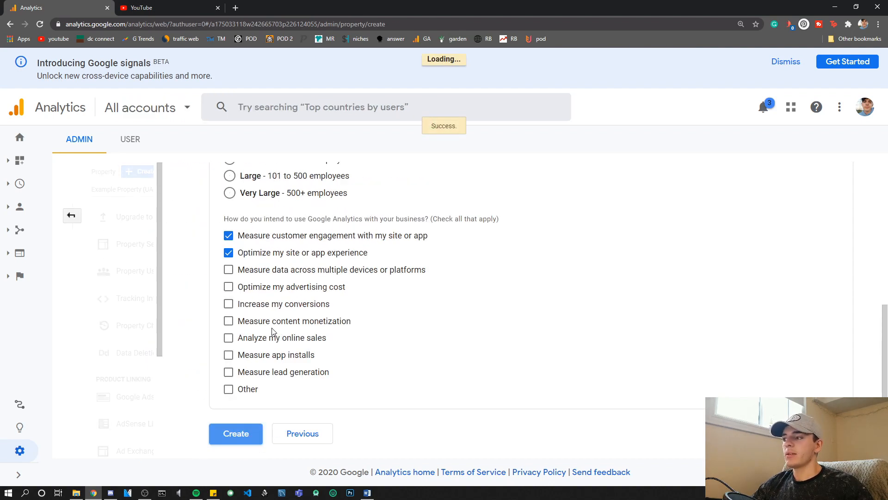
pyautogui.click(236, 433)
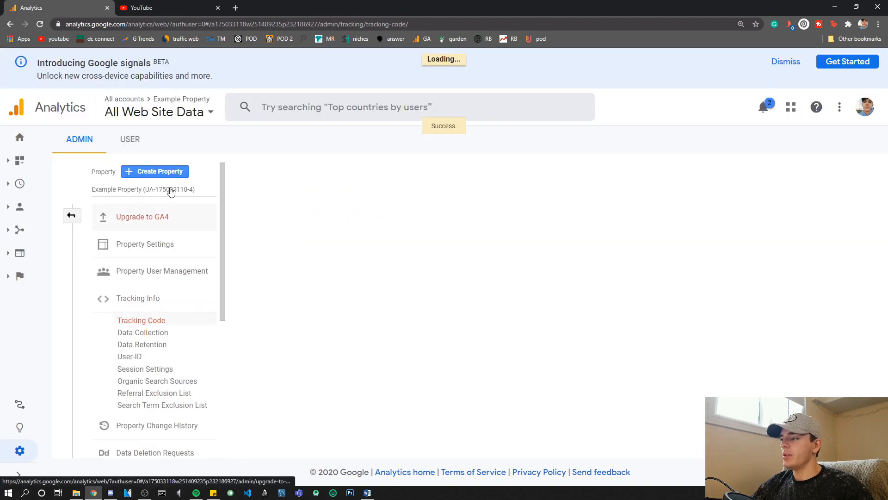
pyautogui.click(140, 320)
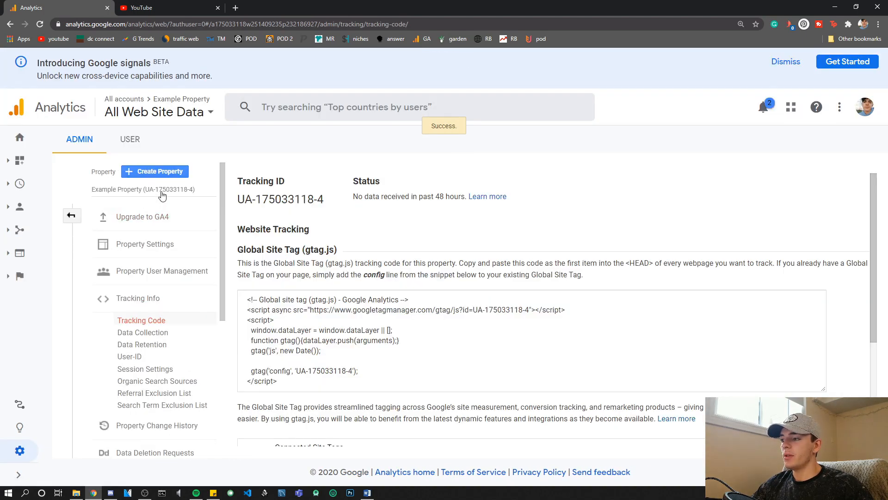